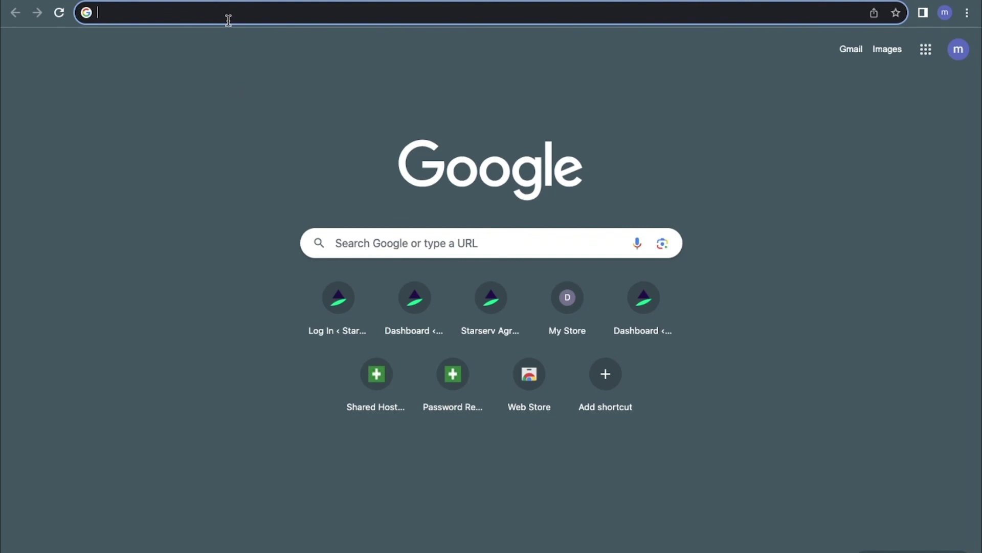
Search for 'google drive' and open the Personal Cloud Storage & File Sharing result.
{"action": "key", "text": "Return"}
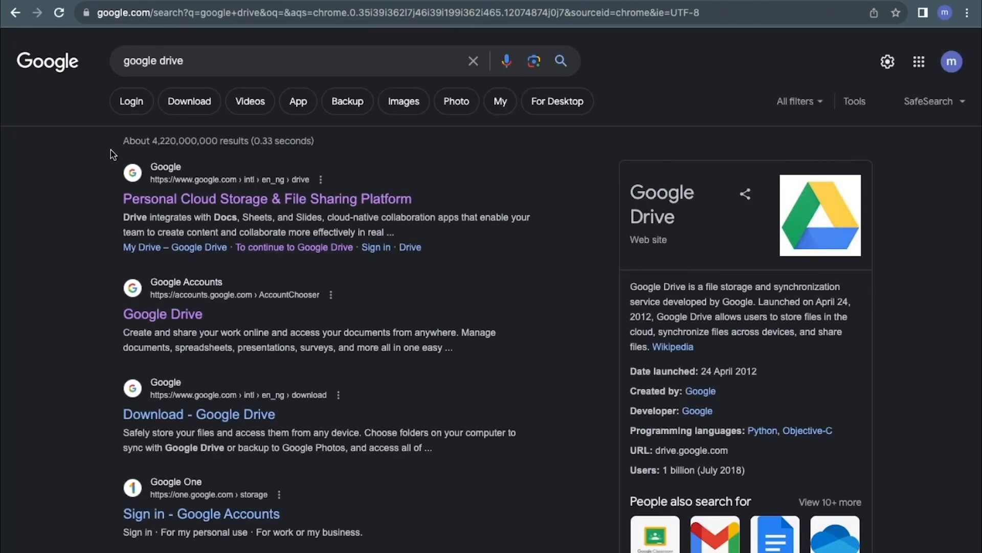
{"action": "mouse_move", "coordinate": [232, 205]}
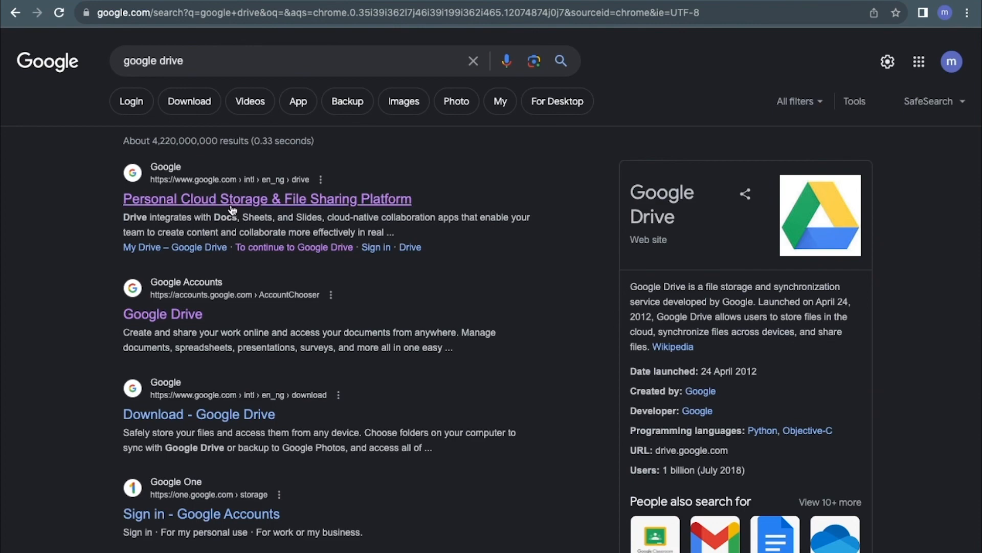
{"action": "left_click", "coordinate": [267, 199]}
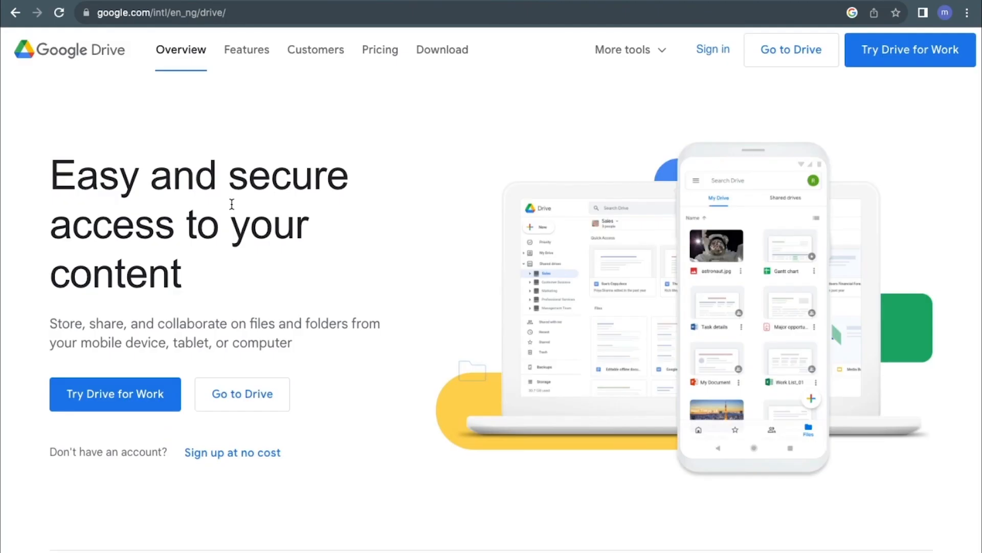
{"action": "mouse_move", "coordinate": [712, 50]}
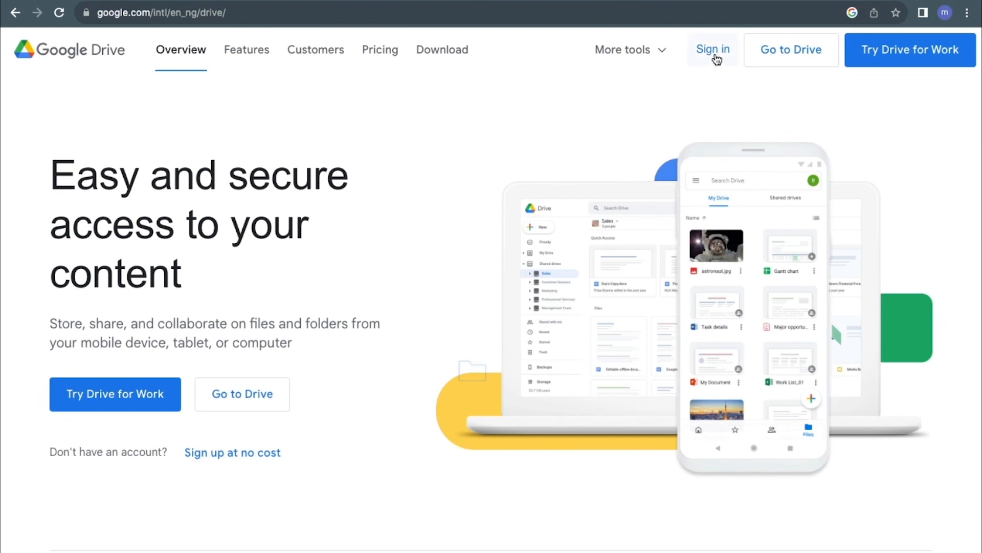
{"action": "mouse_move", "coordinate": [718, 86]}
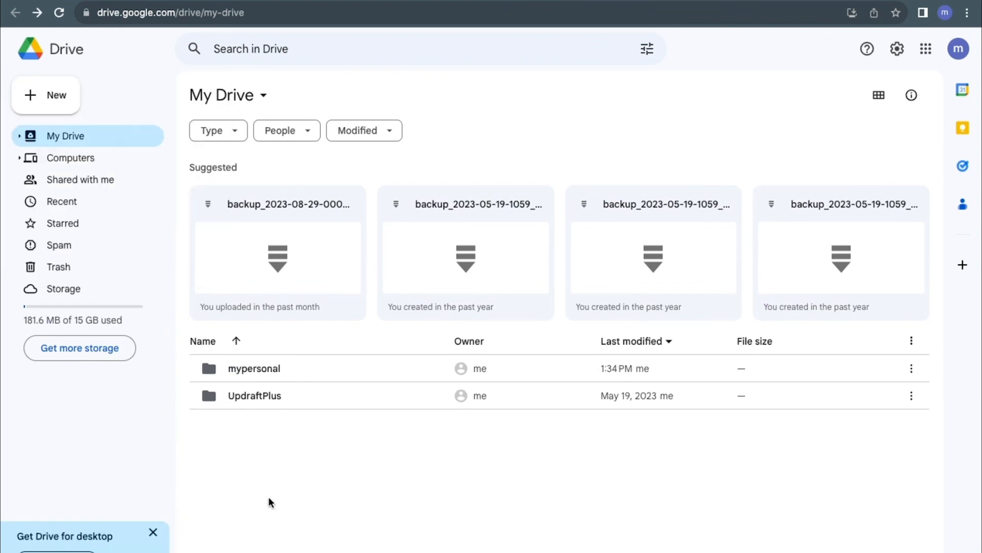
{"action": "mouse_move", "coordinate": [114, 58]}
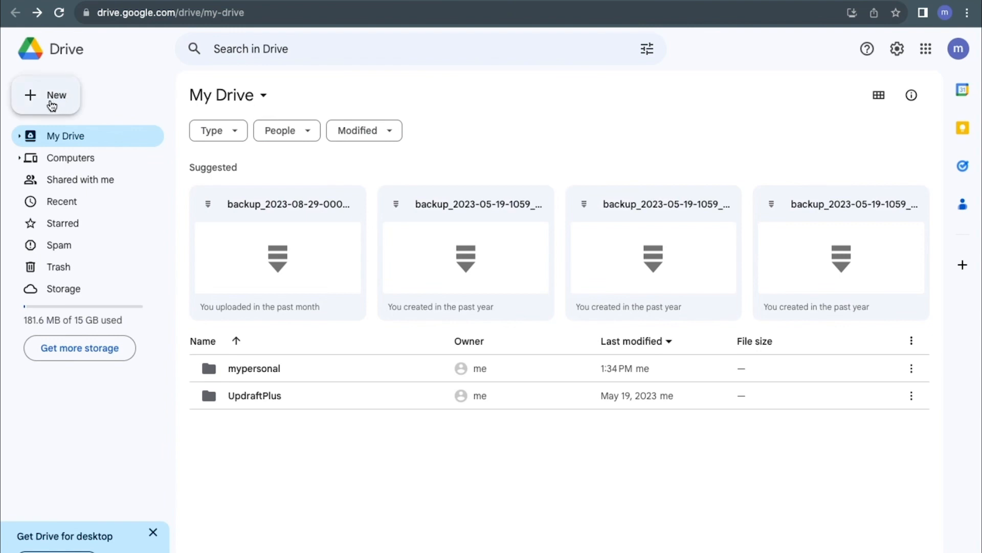
Choose File upload from the New menu to bring up the file picker.
{"action": "left_click", "coordinate": [46, 95]}
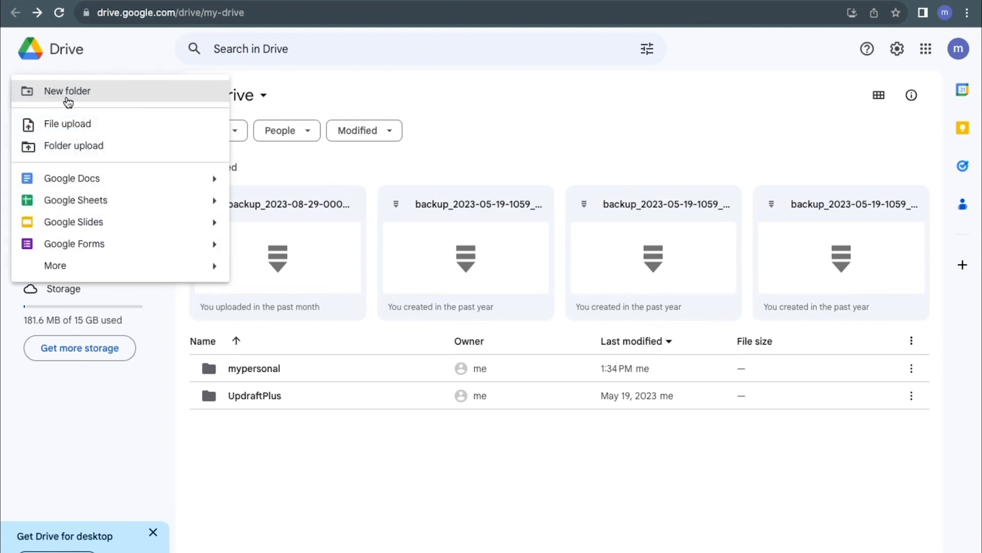
{"action": "mouse_move", "coordinate": [106, 138]}
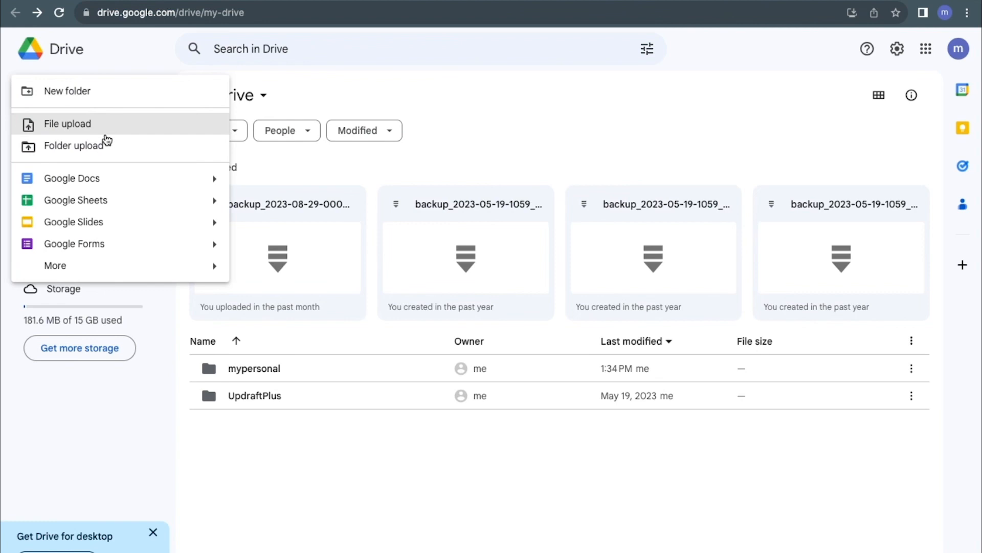
{"action": "mouse_move", "coordinate": [67, 128]}
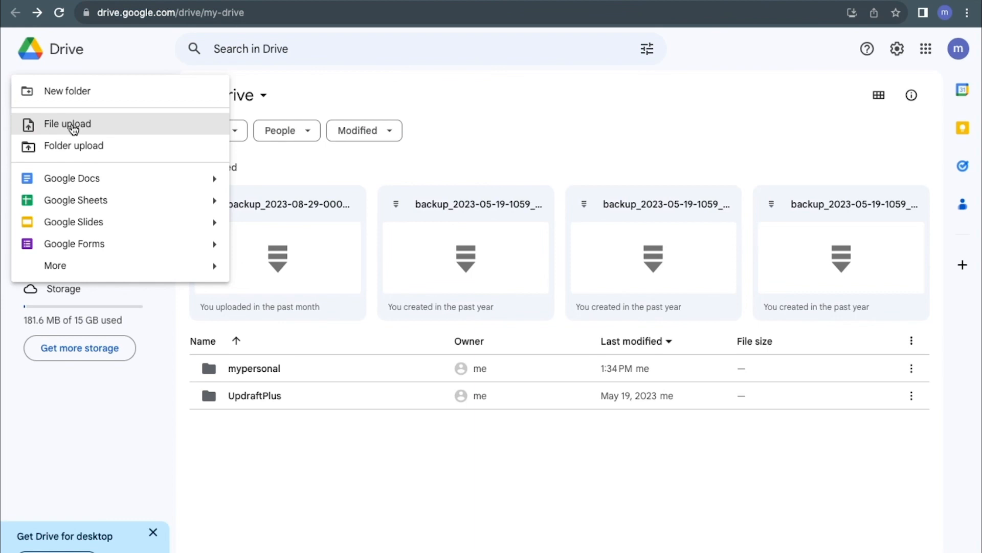
{"action": "left_click", "coordinate": [67, 124]}
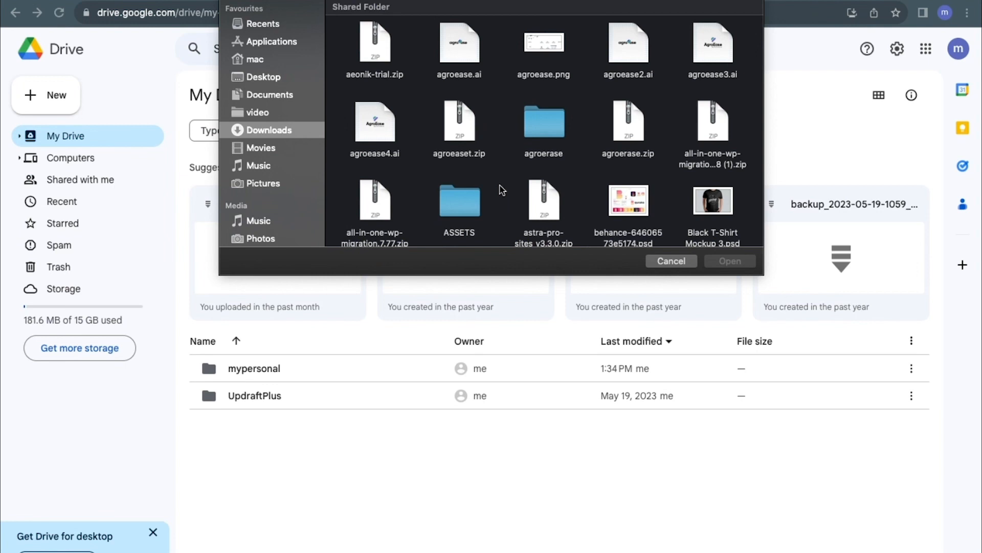
Select agroeaset.zip in Downloads and upload it to My Drive.
{"action": "left_click", "coordinate": [459, 122]}
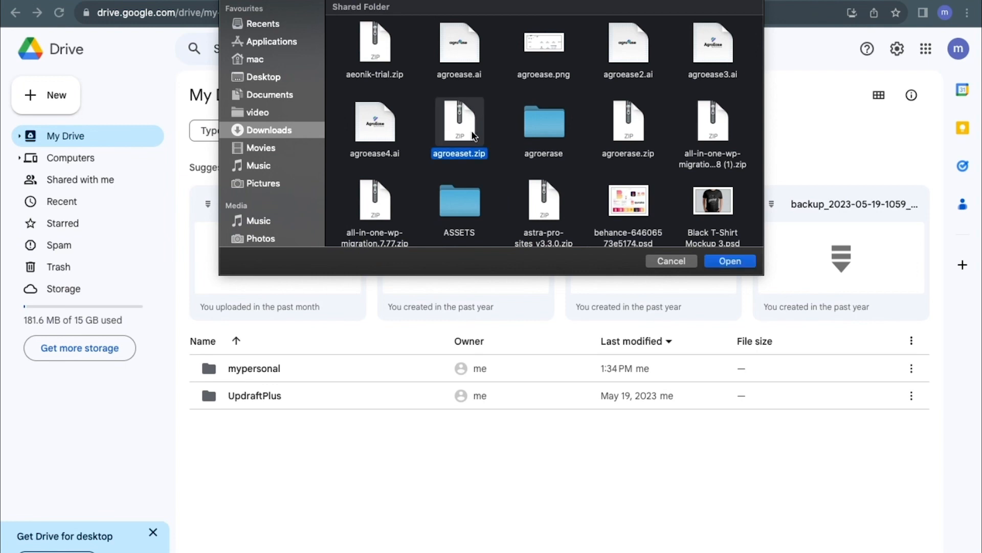
{"action": "left_click", "coordinate": [729, 261]}
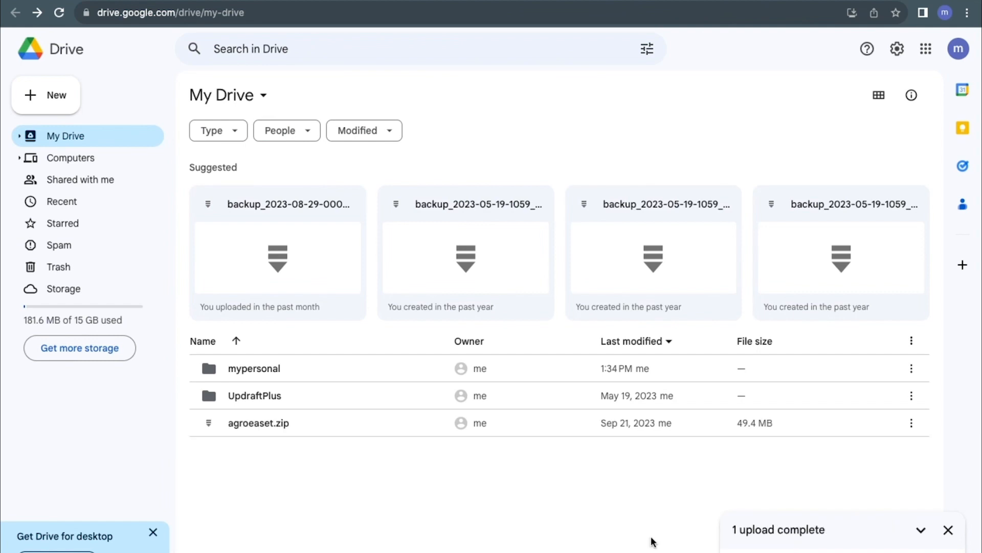
{"action": "mouse_move", "coordinate": [258, 422]}
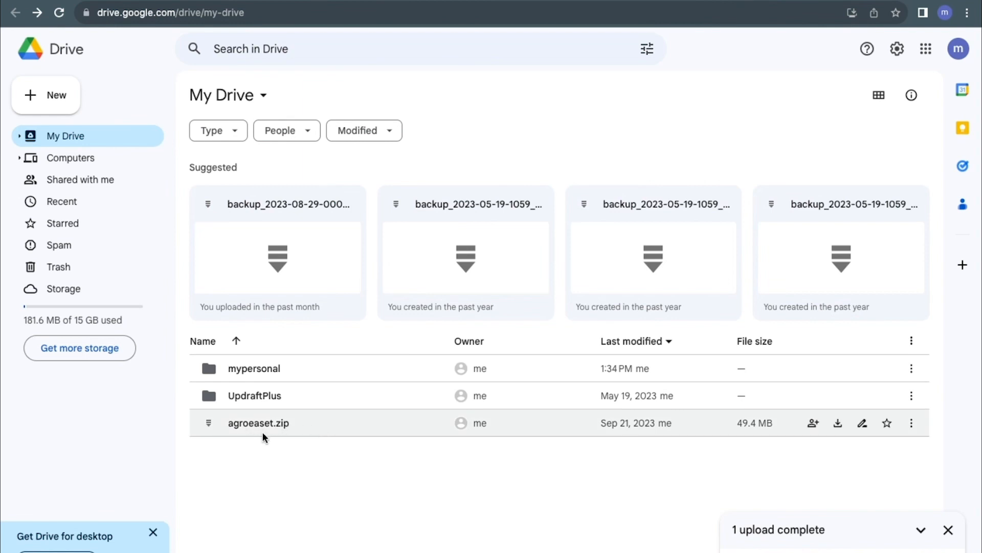
{"action": "mouse_move", "coordinate": [287, 437]}
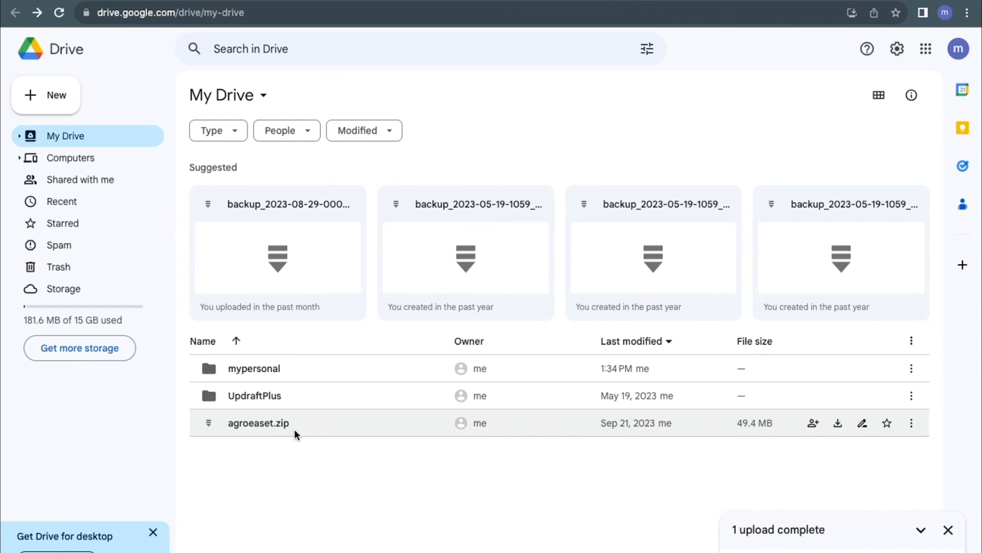
{"action": "mouse_move", "coordinate": [272, 416]}
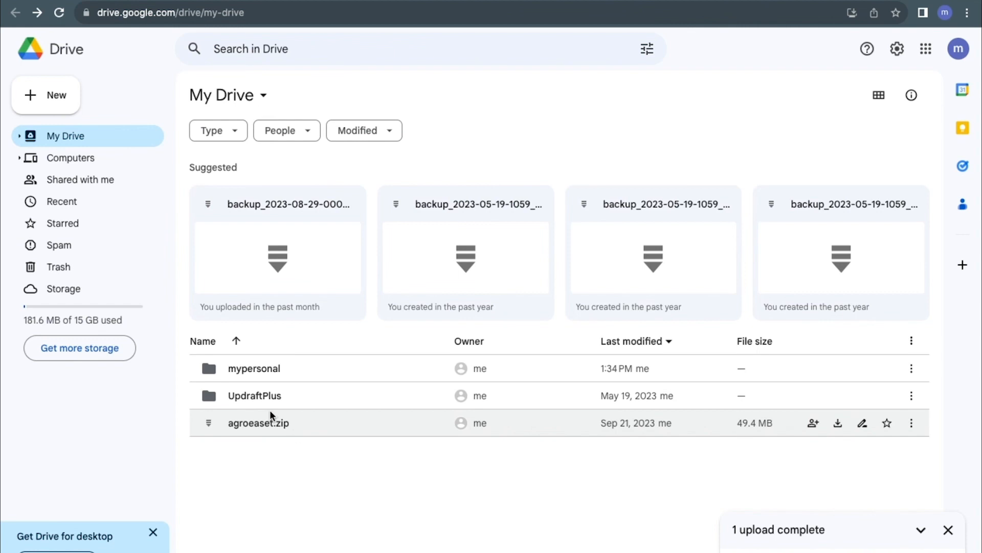
{"action": "mouse_move", "coordinate": [376, 395]}
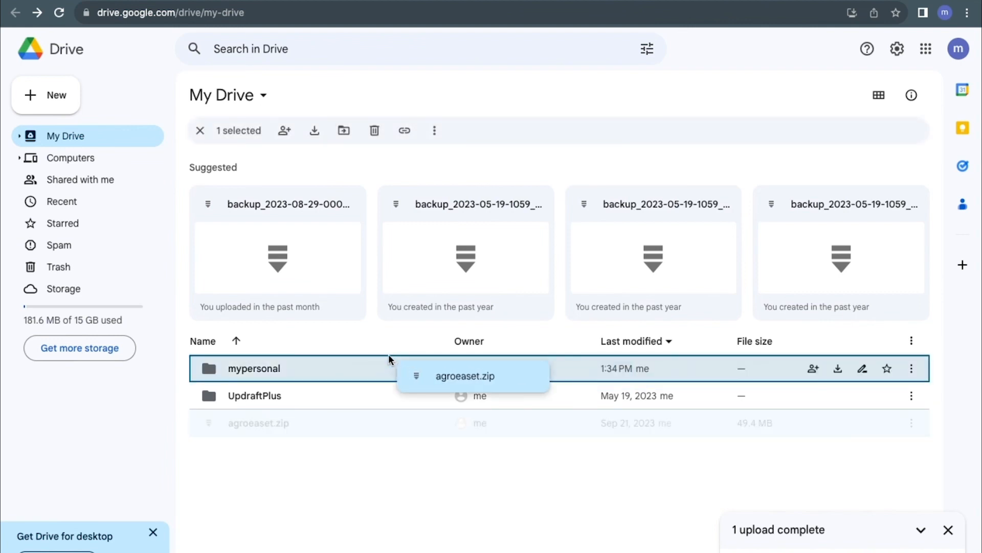
{"action": "mouse_move", "coordinate": [254, 368]}
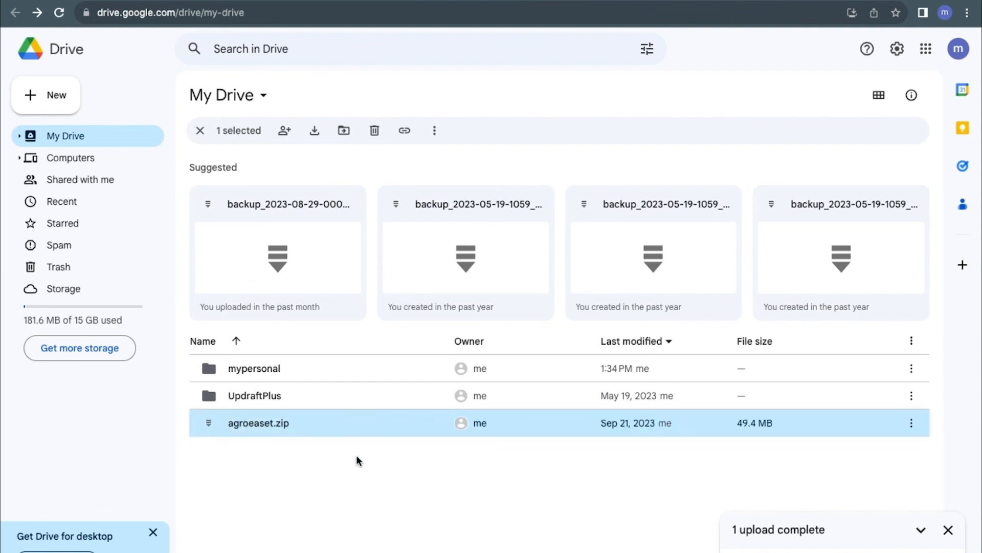
{"action": "mouse_move", "coordinate": [868, 464]}
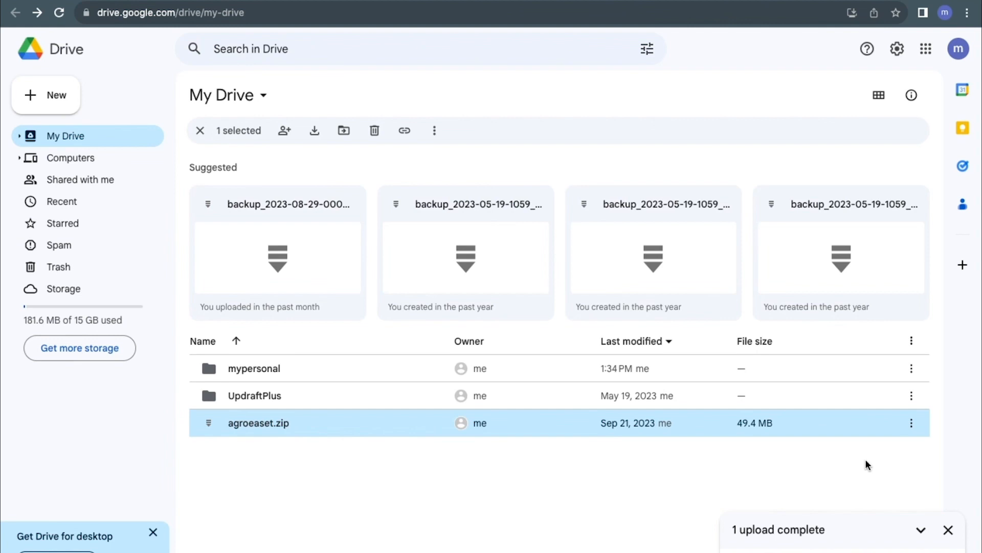
{"action": "left_click", "coordinate": [913, 422]}
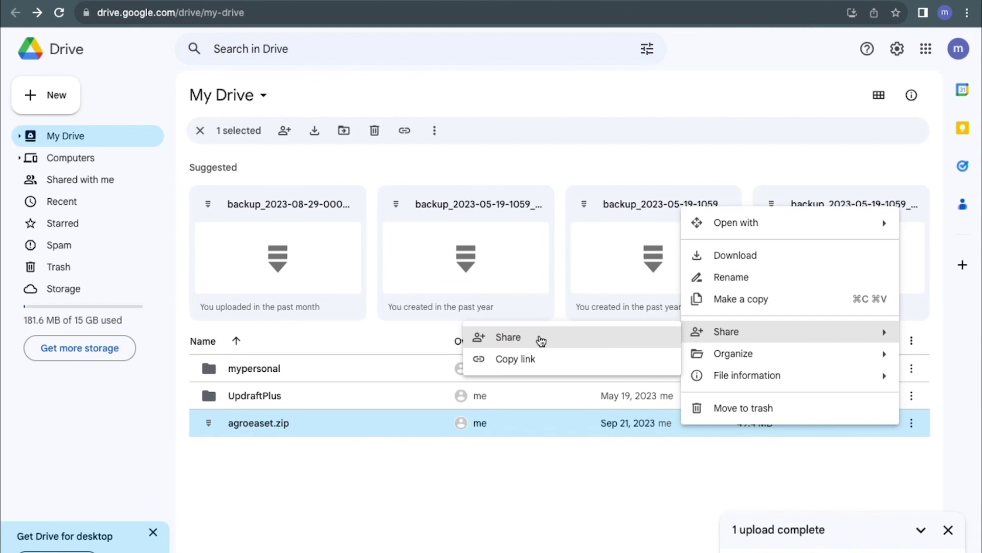
Open the Share dialog for agroeaset.zip from its menu.
{"action": "left_click", "coordinate": [508, 337]}
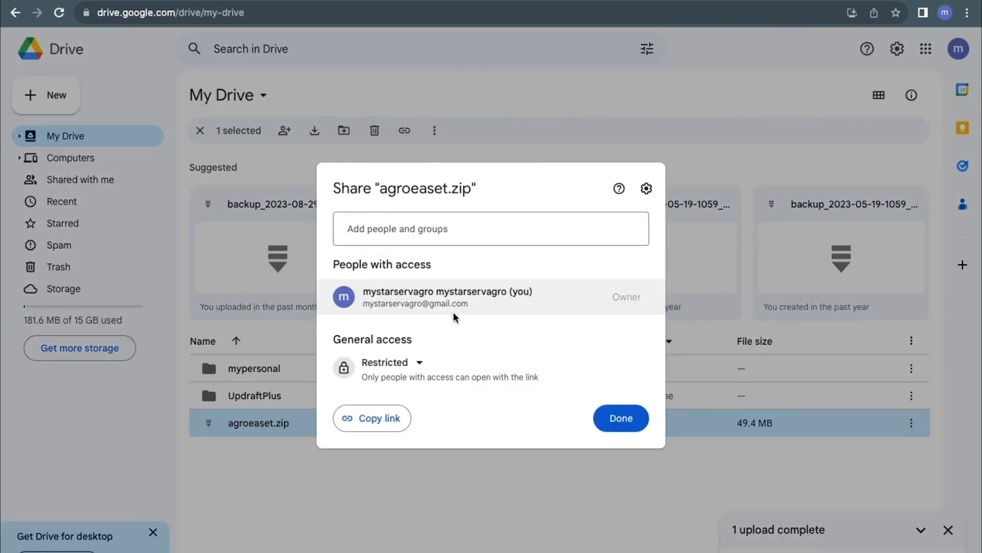
{"action": "mouse_move", "coordinate": [444, 347]}
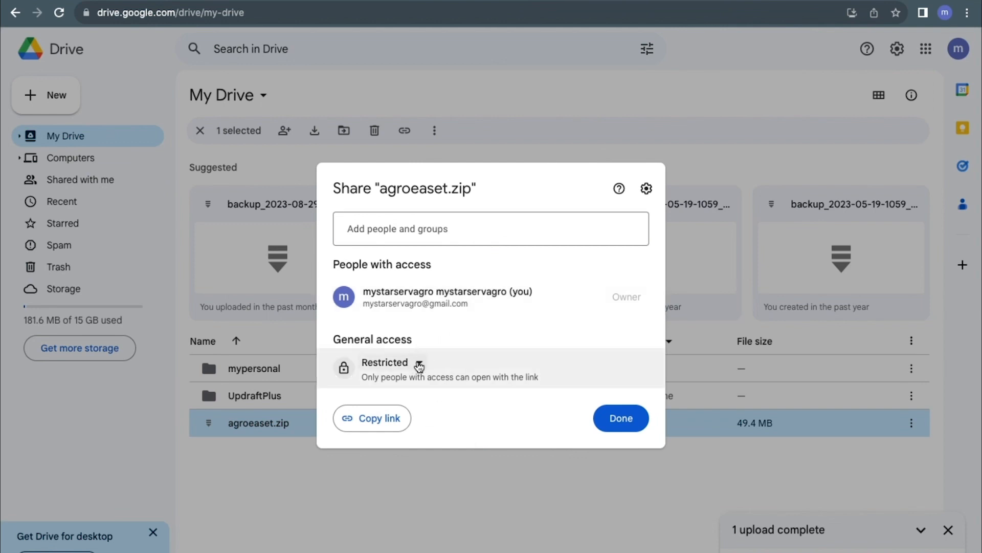
Change general access from Restricted to 'Anyone with the link' and copy the link.
{"action": "left_click", "coordinate": [392, 367]}
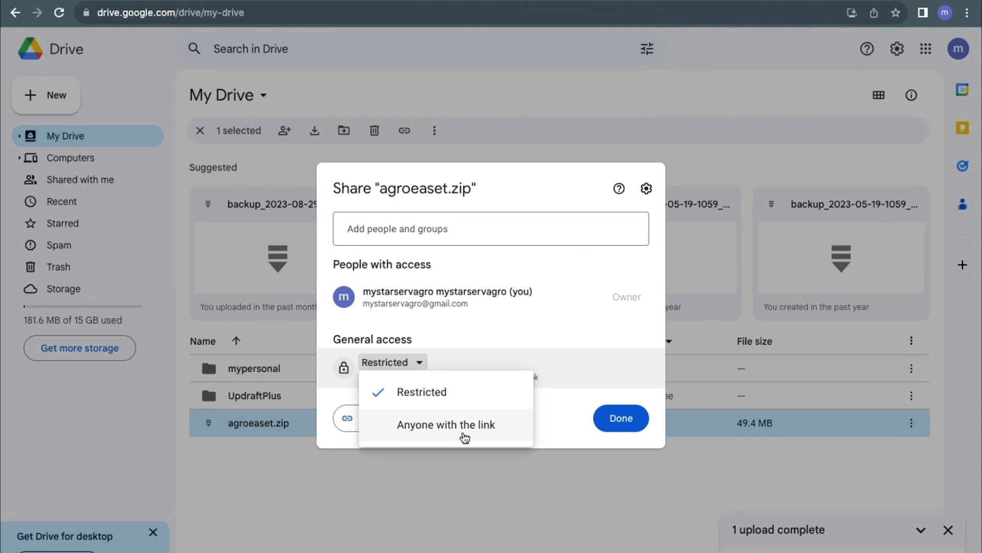
{"action": "left_click", "coordinate": [447, 424]}
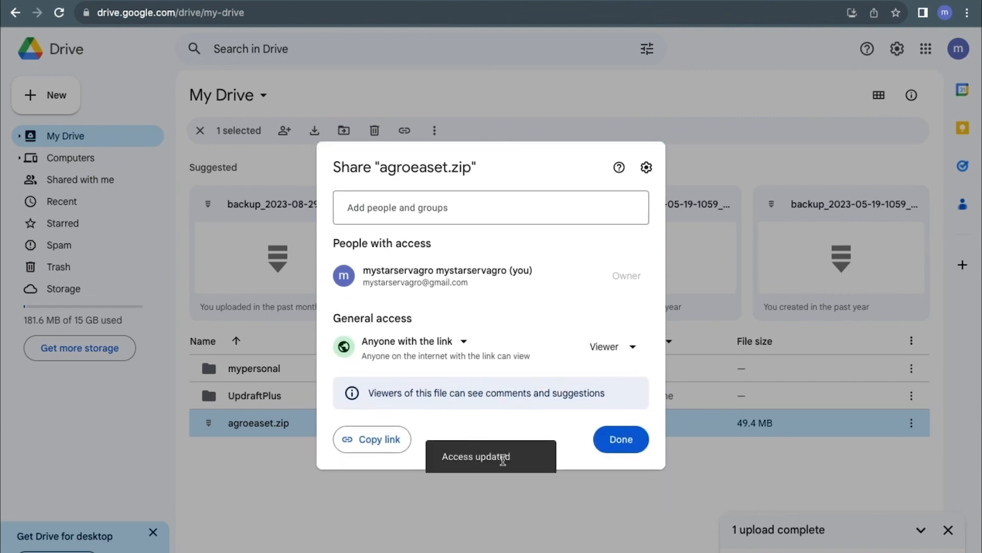
{"action": "left_click", "coordinate": [372, 439]}
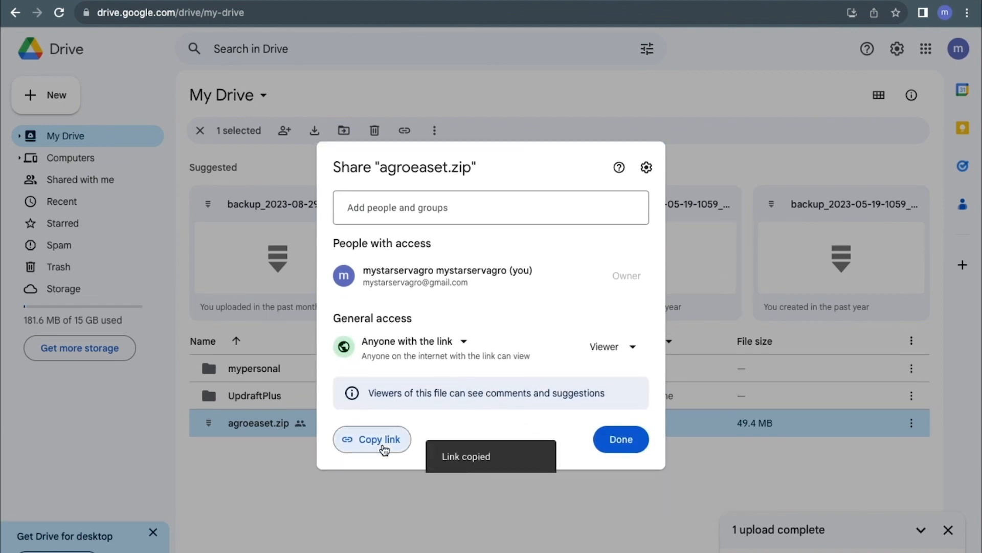